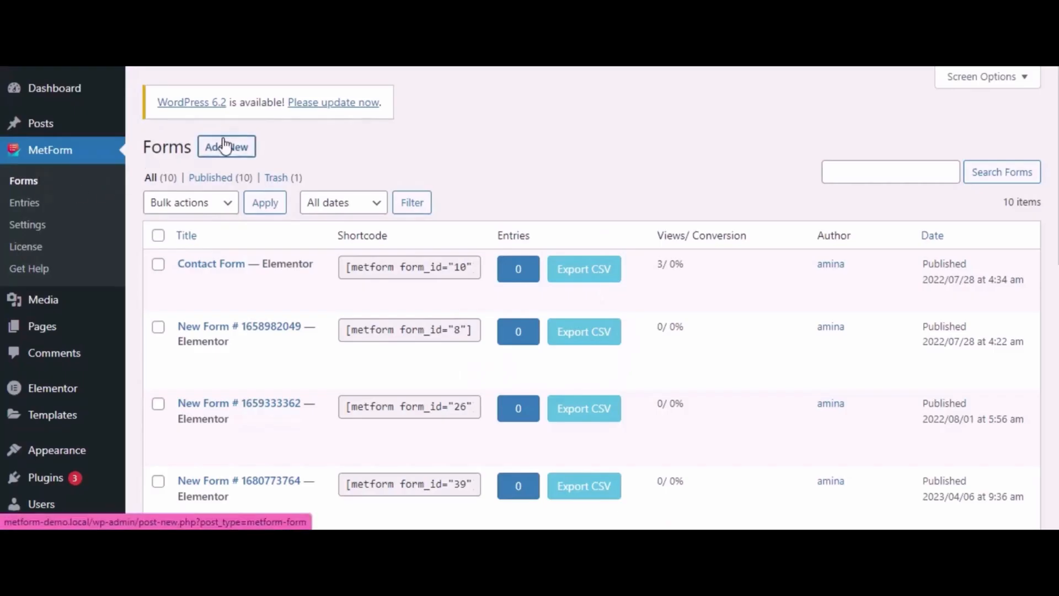
Start a new form named 'Survey Form' and browse the templates to the Rating Form
click(226, 146)
text(Survey Form)
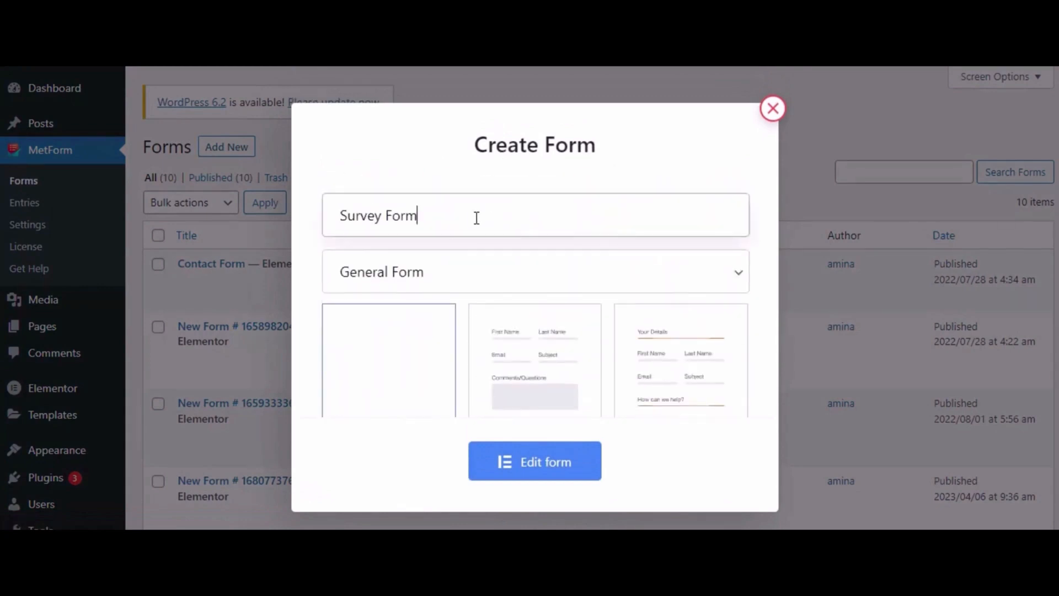
scroll(down, 3)
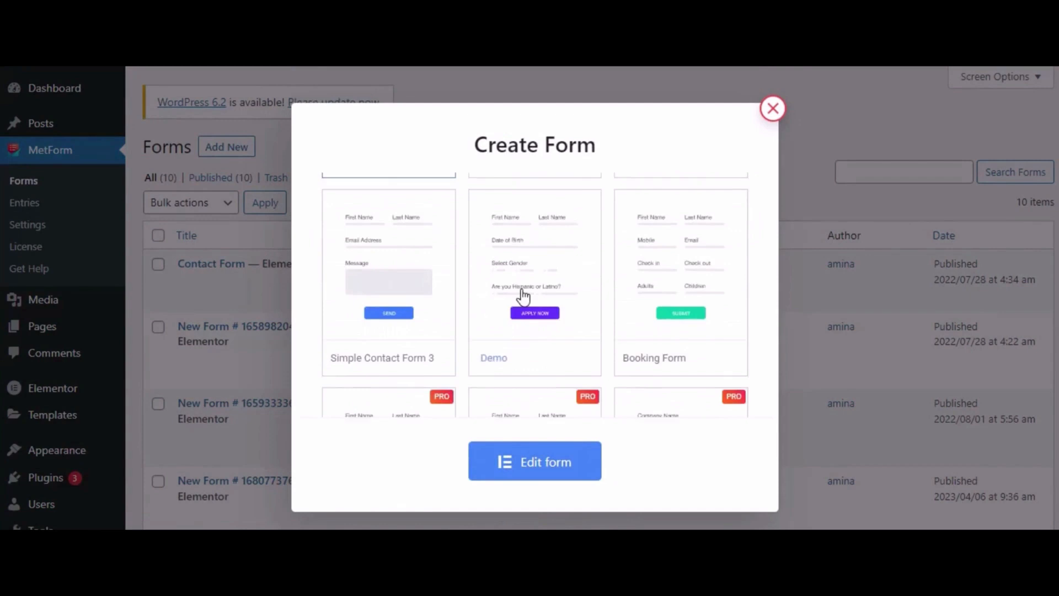
scroll(down, 3)
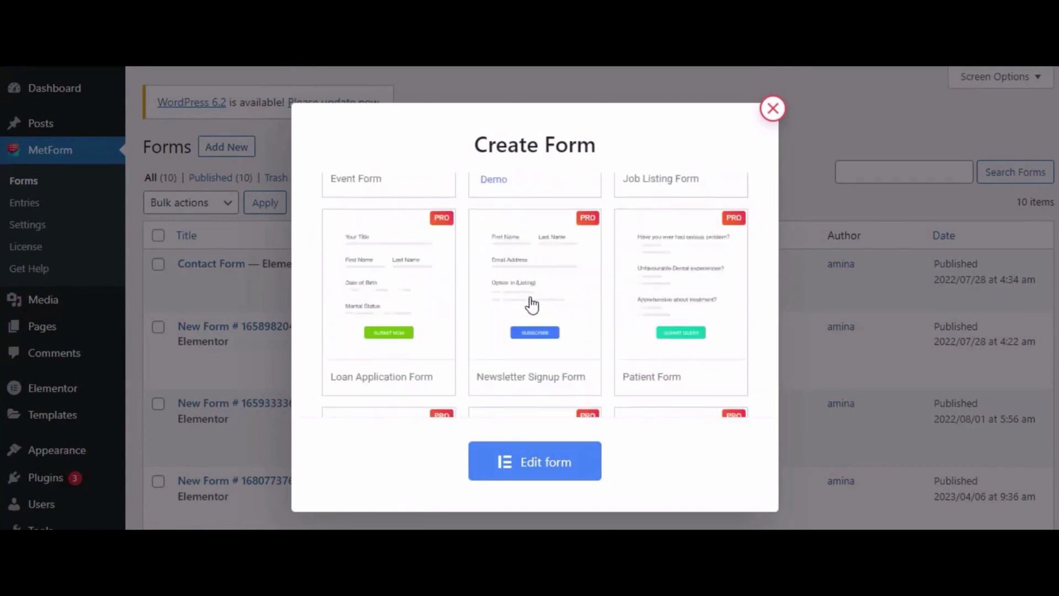
scroll(down, 3)
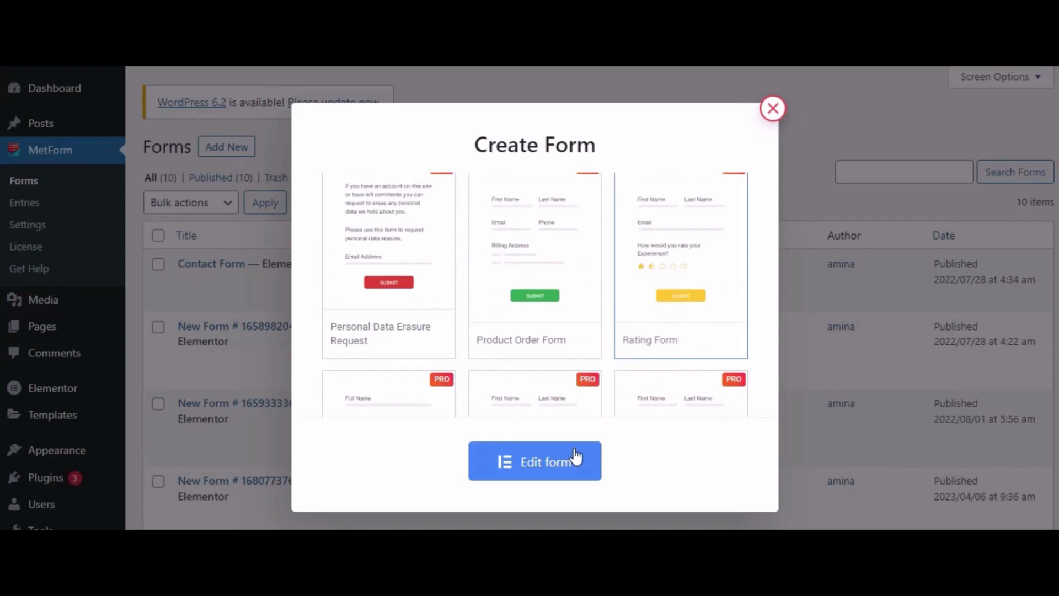
Open the Rating Form template for editing and toggle the First Name label off and back on
click(543, 460)
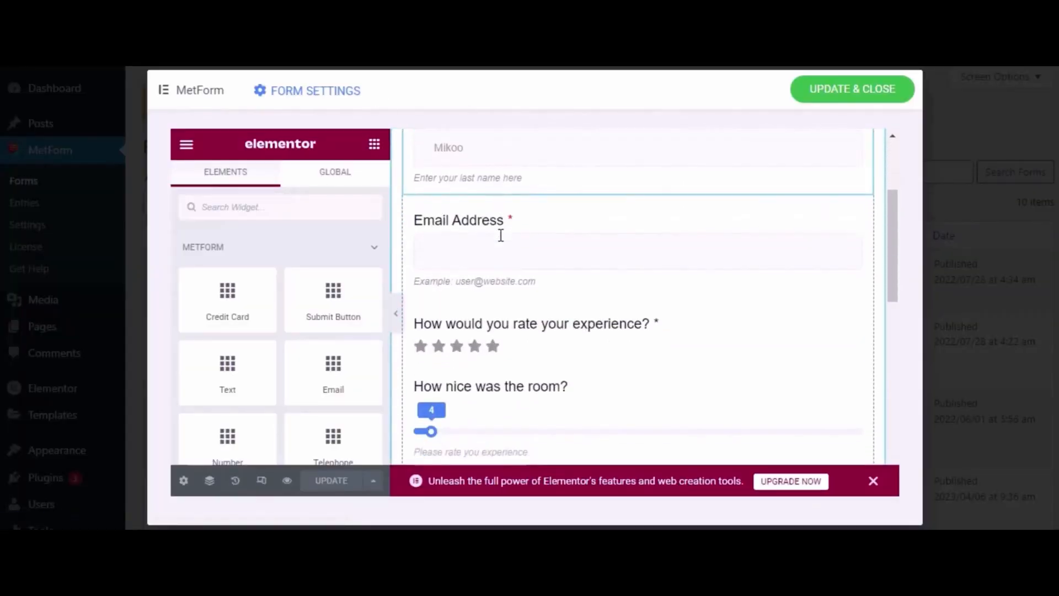
scroll(down, 3)
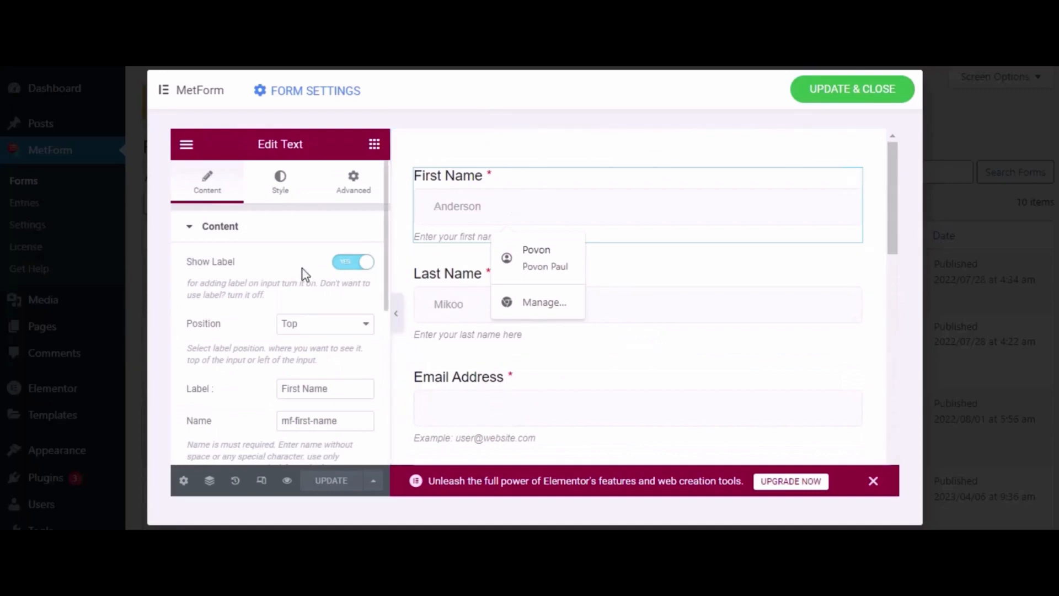
click(353, 262)
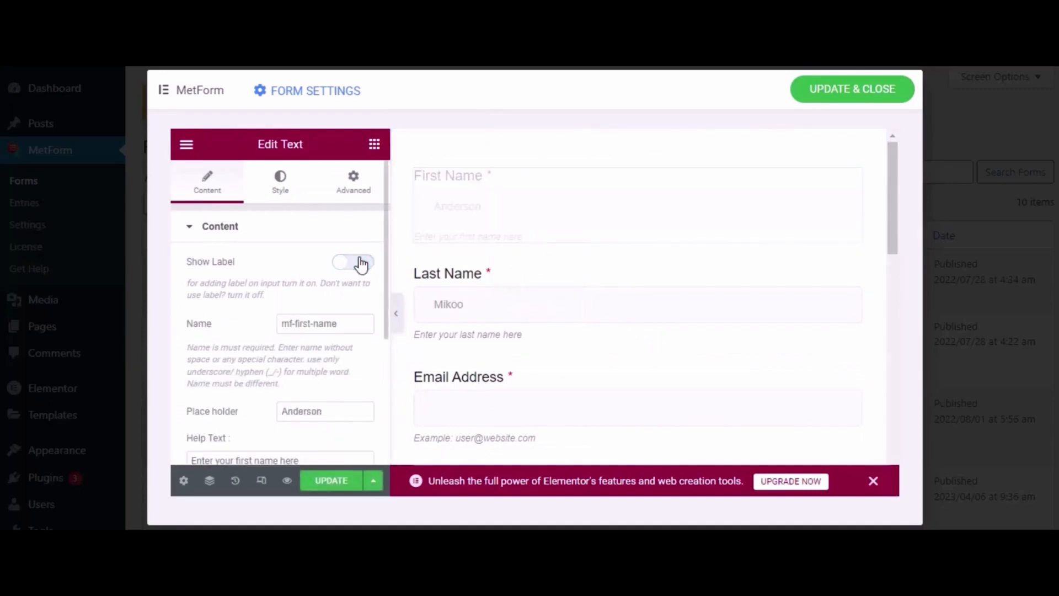
click(353, 261)
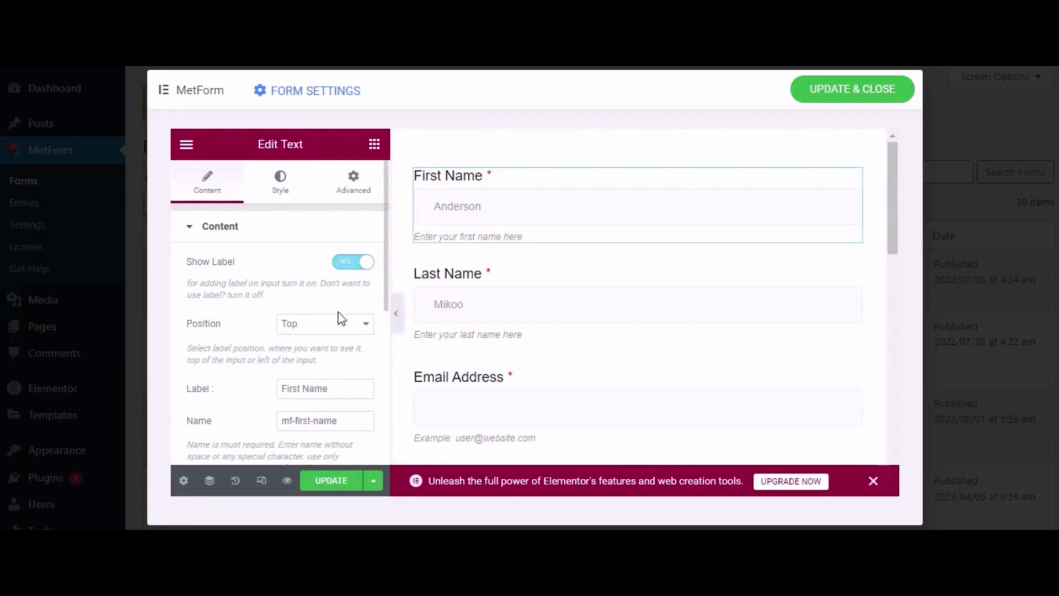
scroll(down, 3)
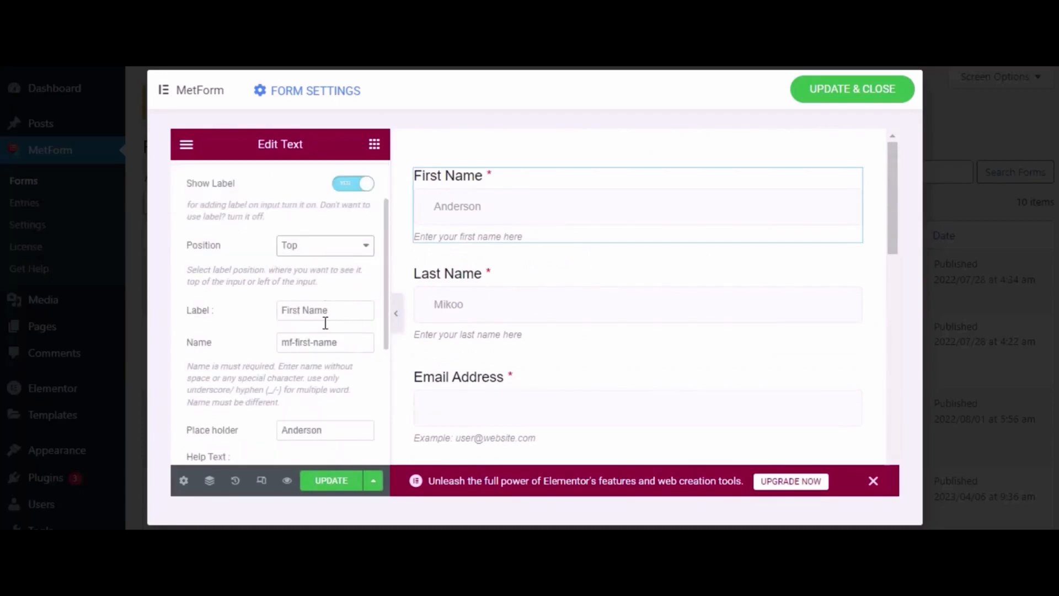
click(325, 310)
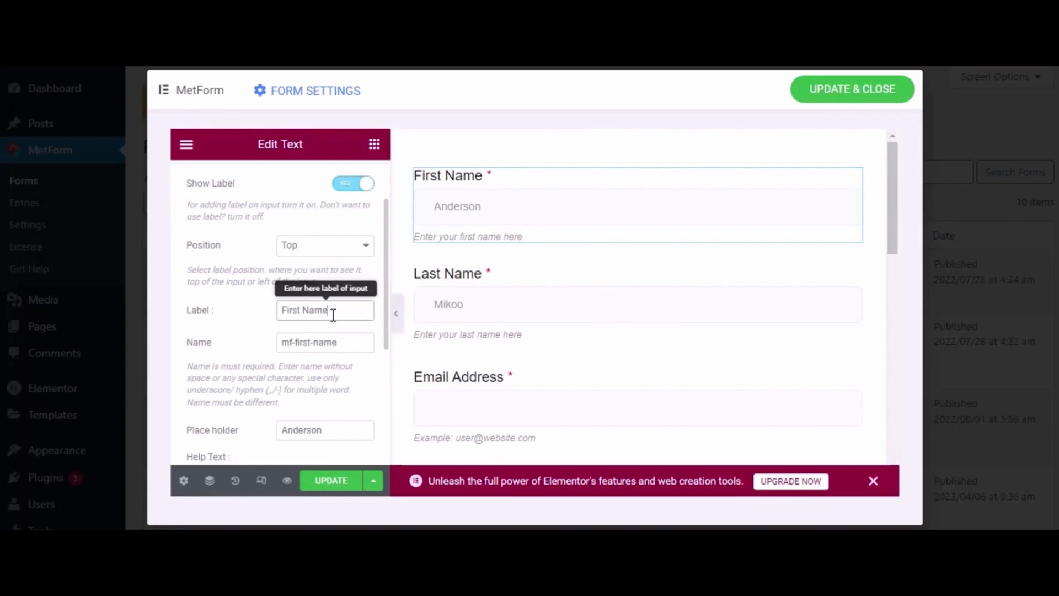
mouse_move(325, 348)
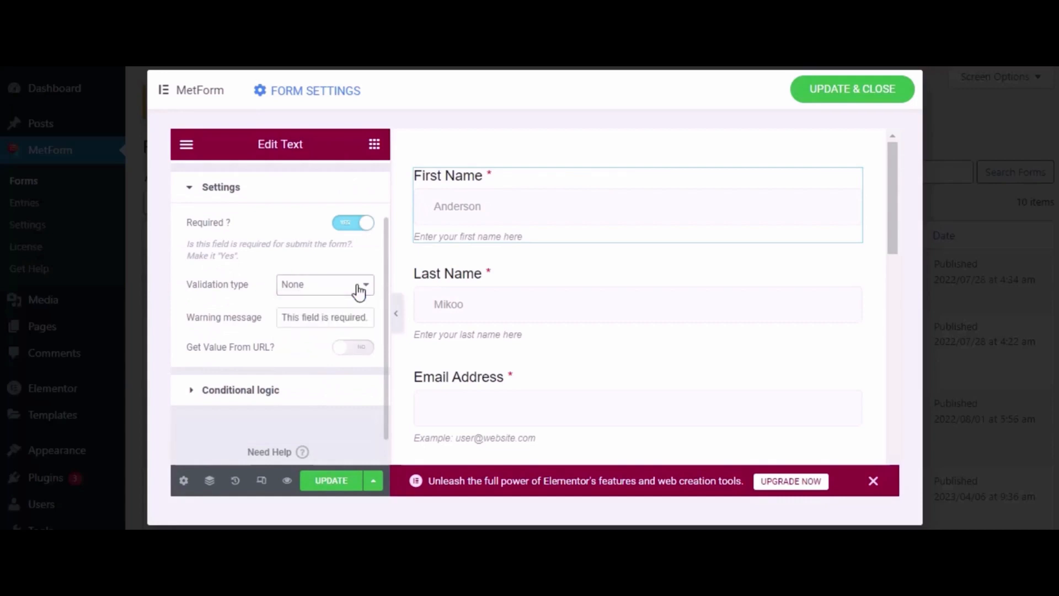
mouse_move(354, 349)
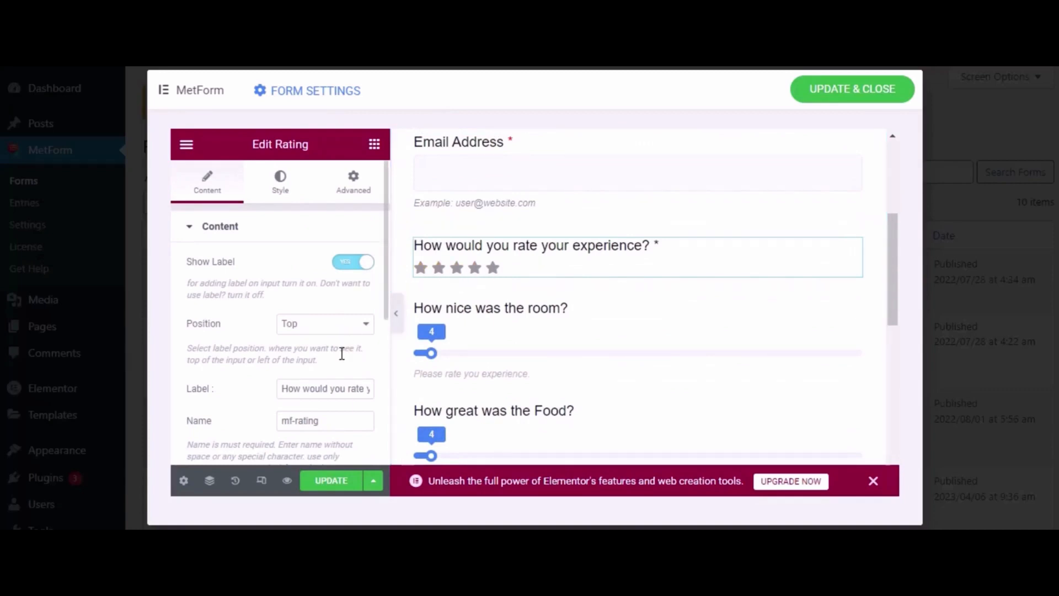
scroll(down, 3)
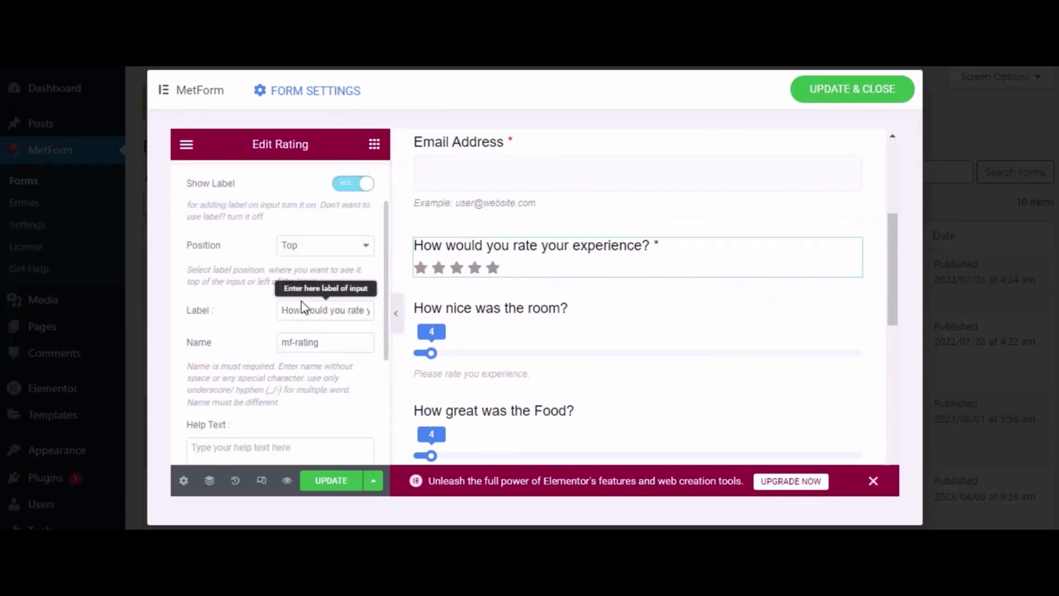
mouse_move(318, 340)
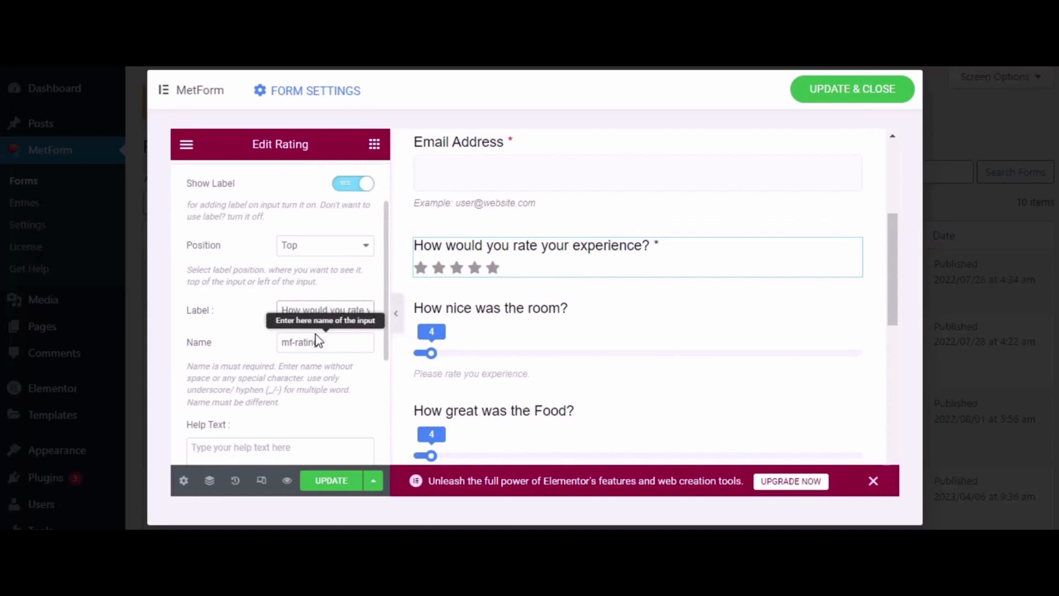
scroll(down, 3)
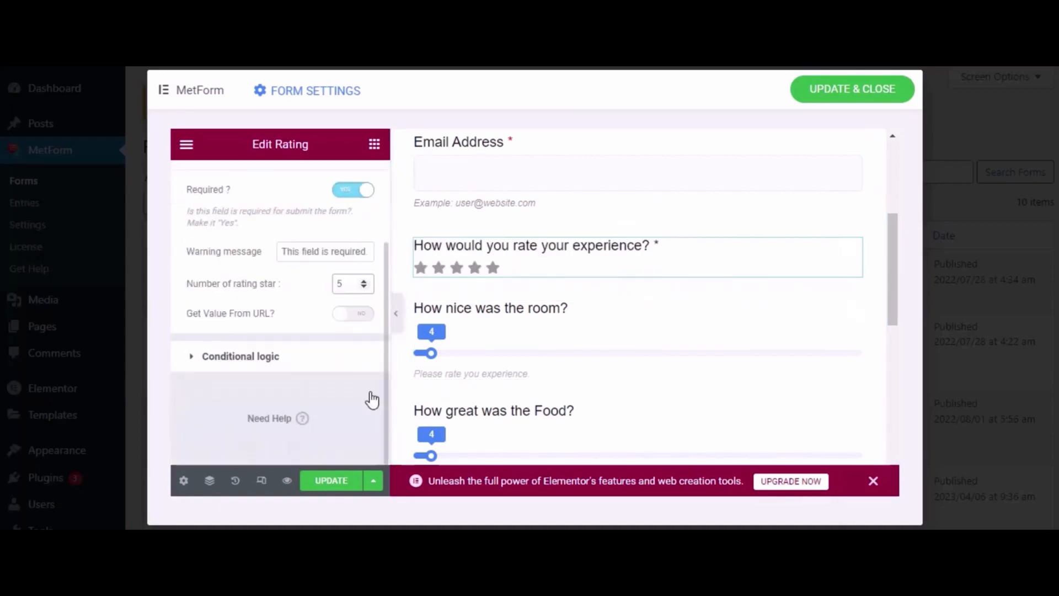
mouse_move(419, 332)
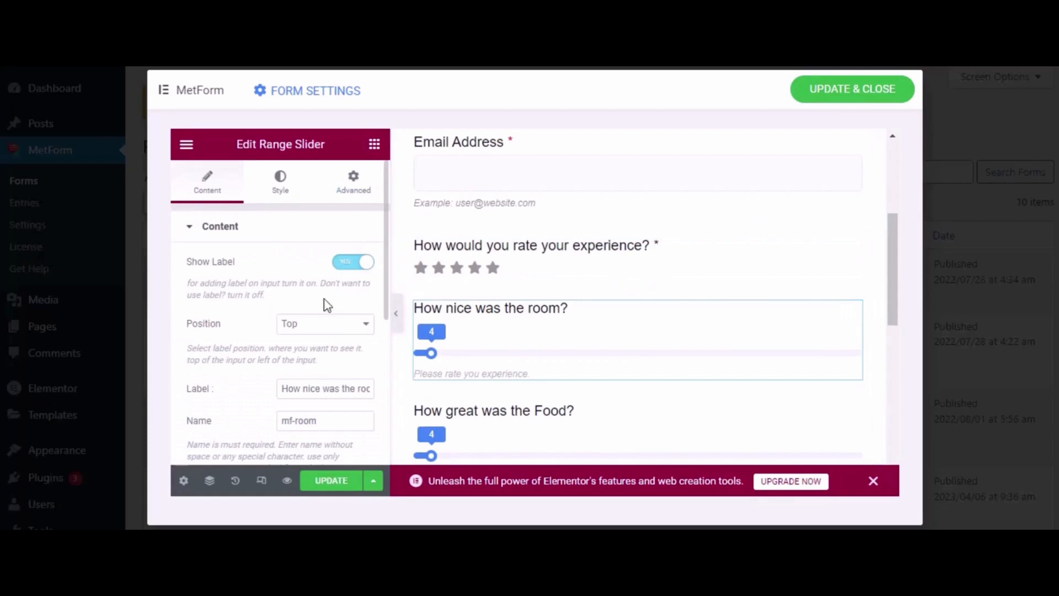
Make the 'How nice was the room?' slider required, ranging 0–100, step 1, default 4
scroll(down, 3)
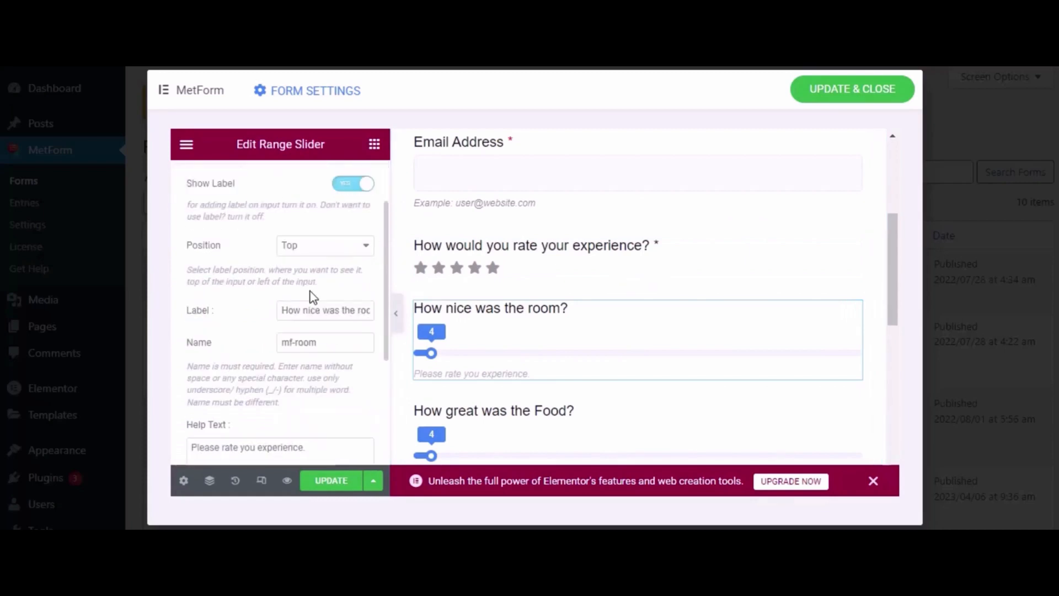
mouse_move(309, 263)
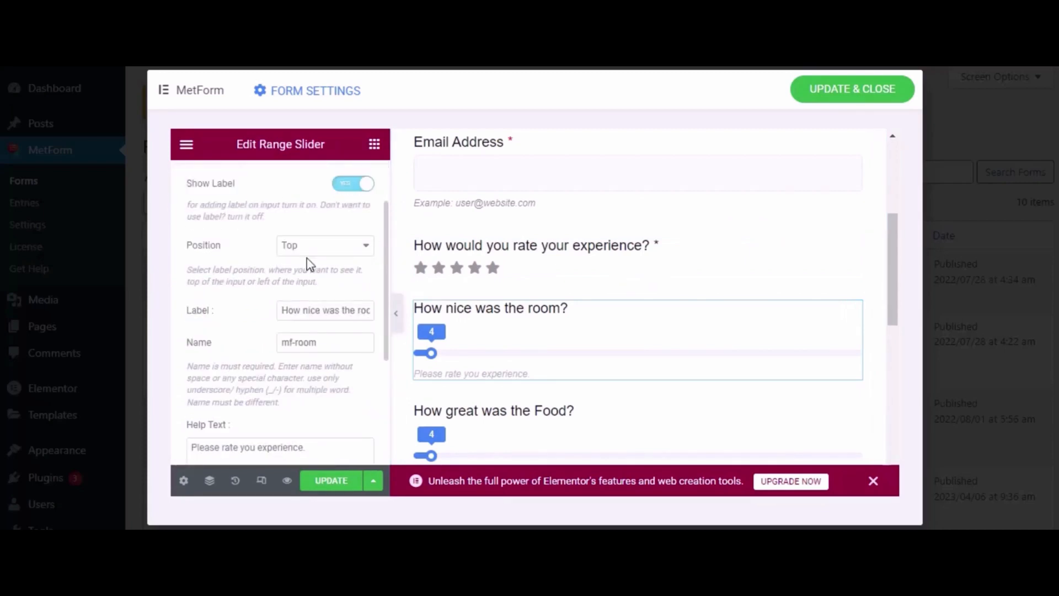
scroll(down, 3)
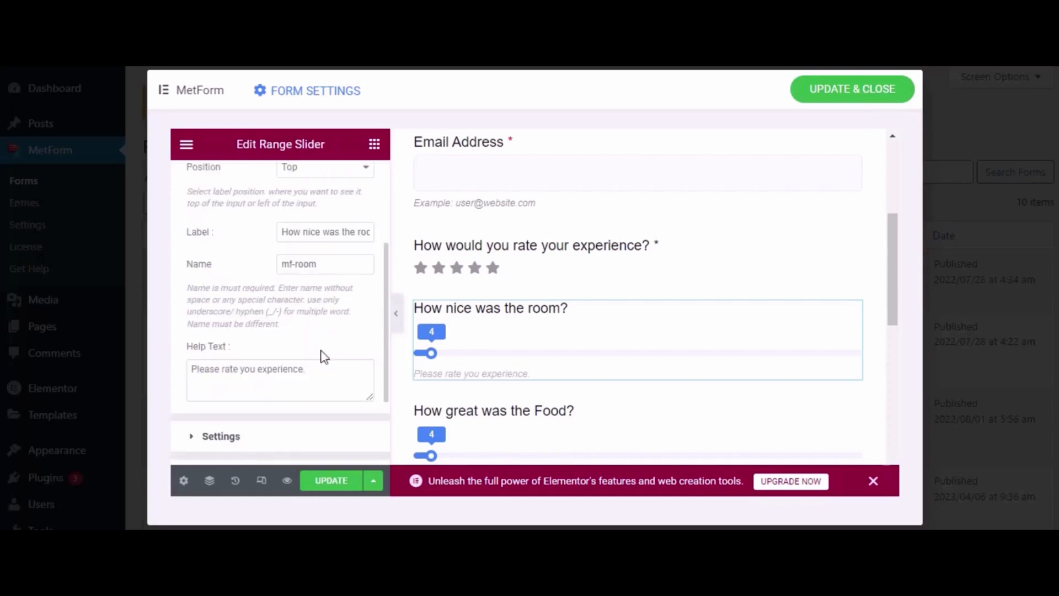
scroll(down, 3)
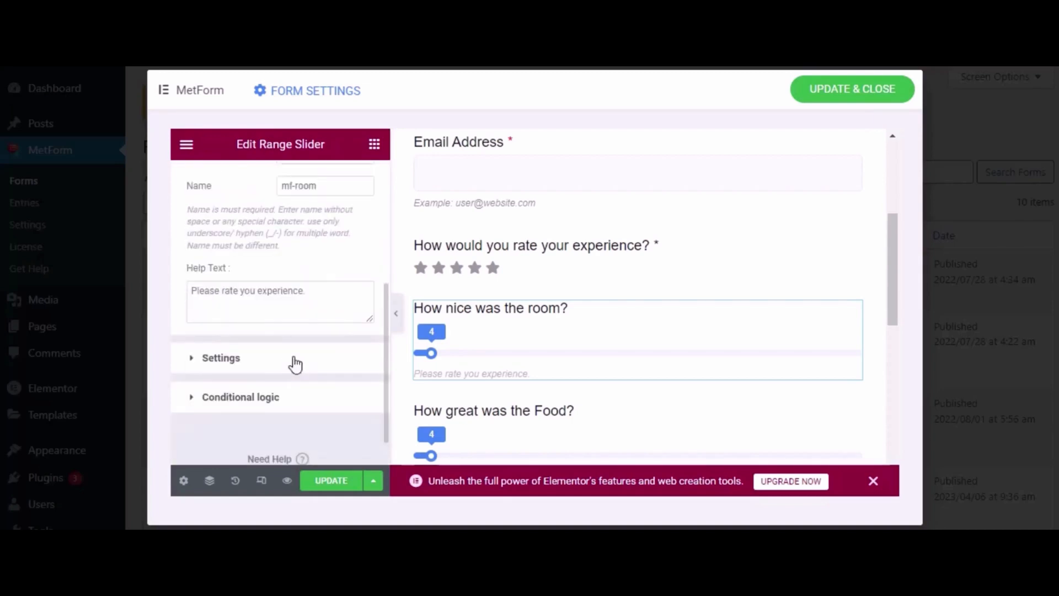
click(220, 357)
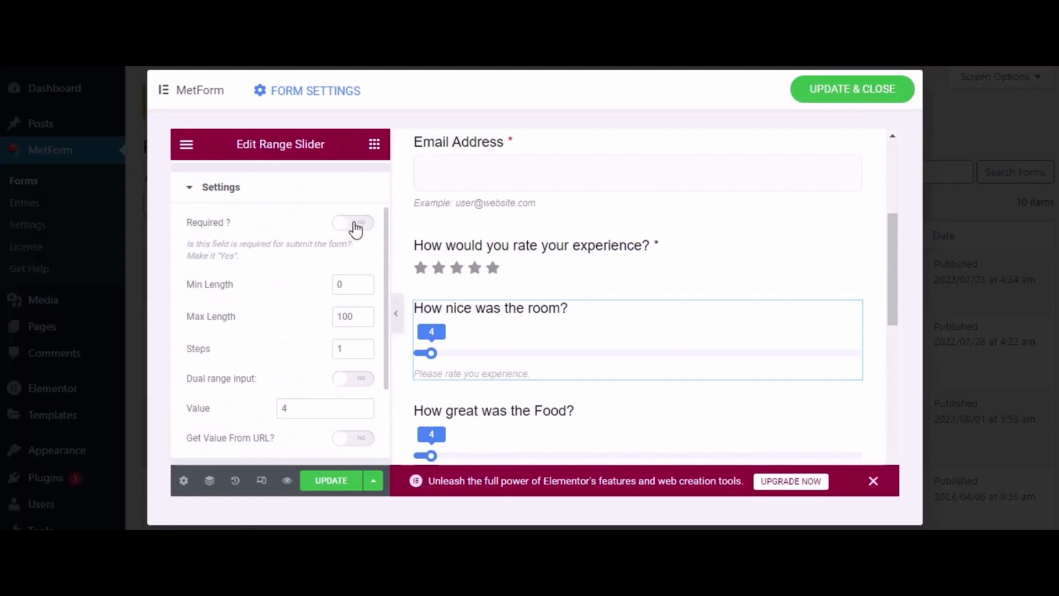
click(352, 224)
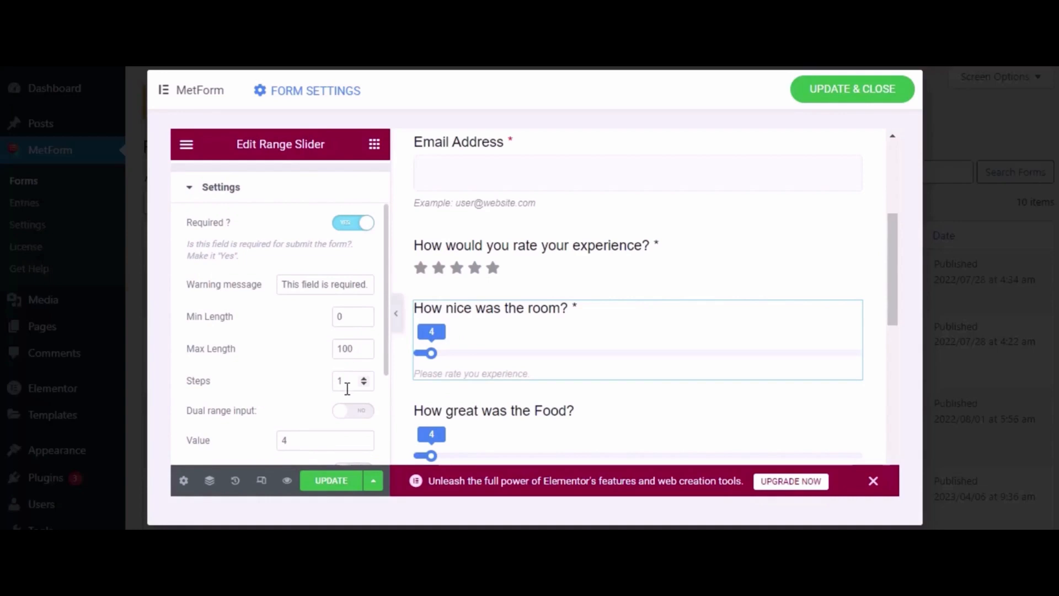
scroll(down, 3)
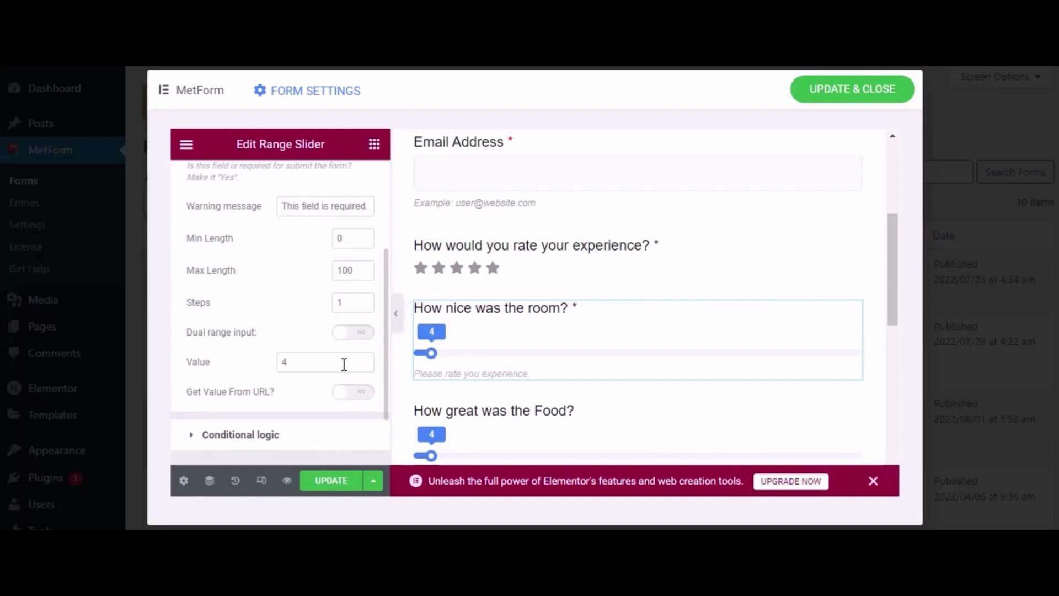
mouse_move(351, 397)
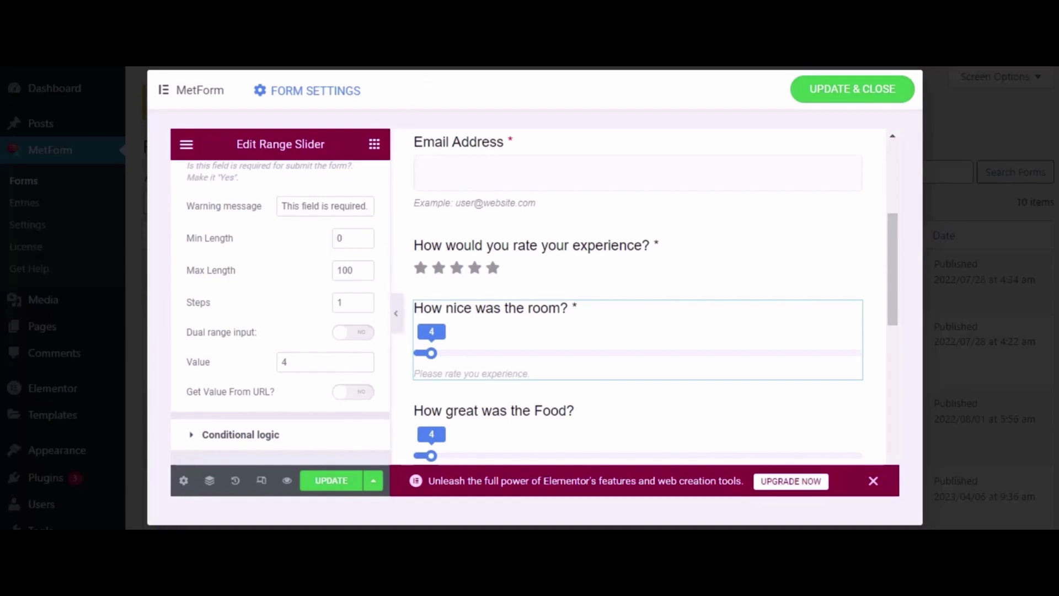
mouse_move(352, 166)
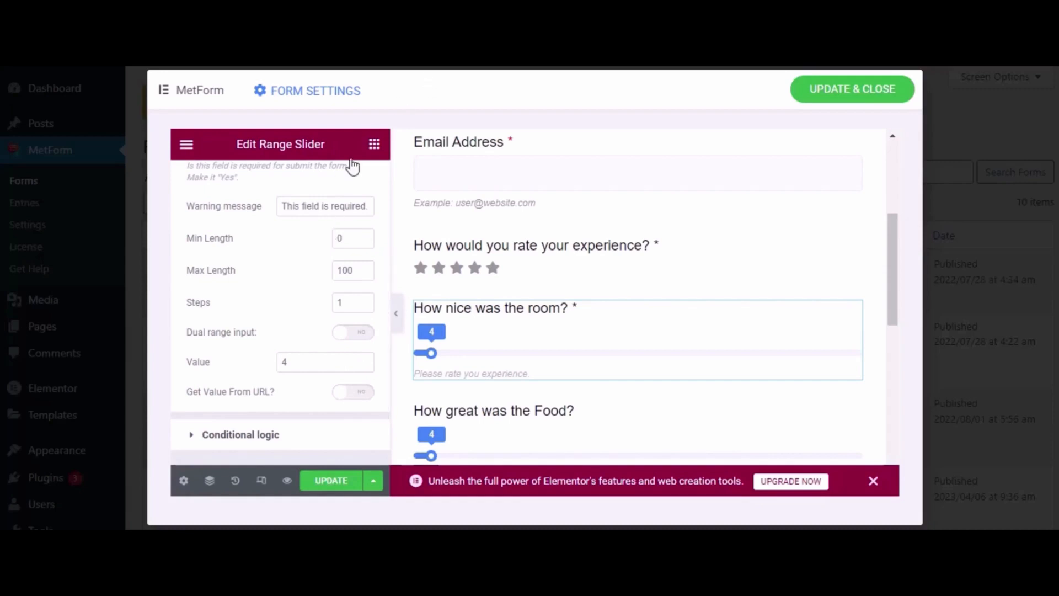
scroll(down, 3)
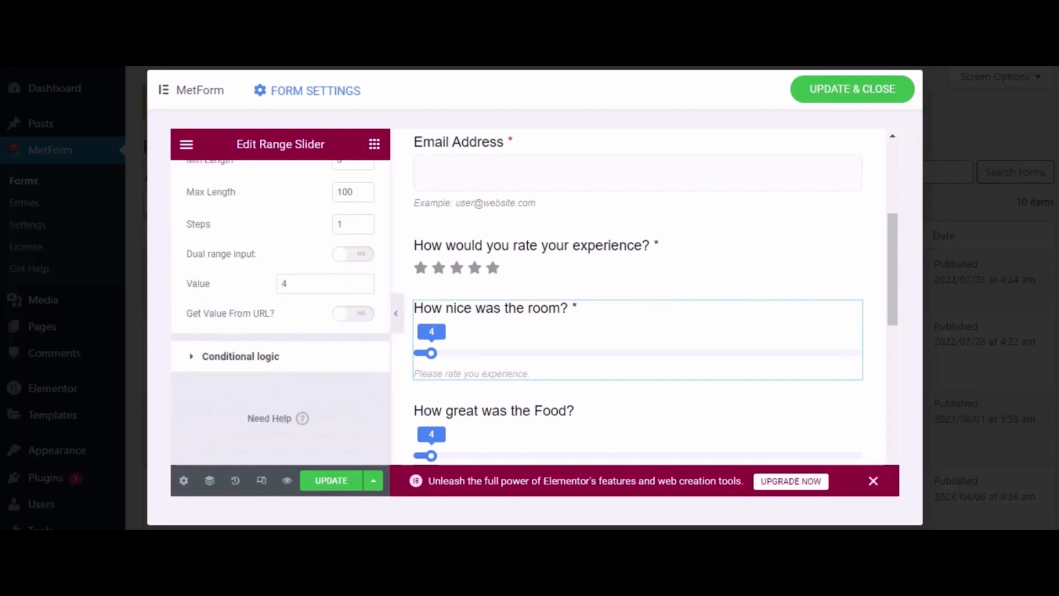
scroll(down, 3)
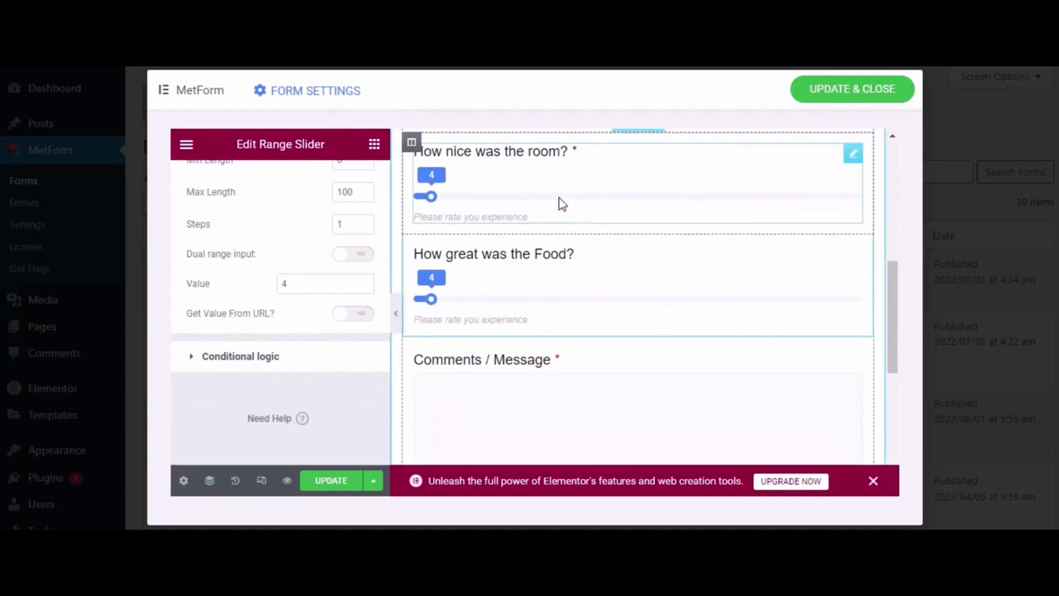
drag(430, 197, 557, 196)
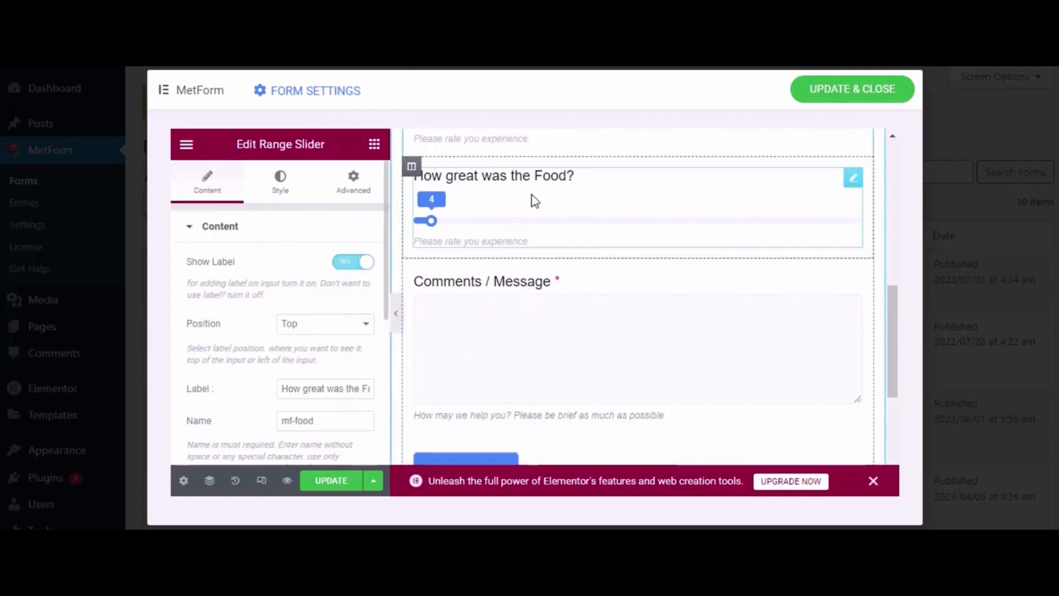
Check the Food slider's settings, then select the Comments / Message field
click(220, 226)
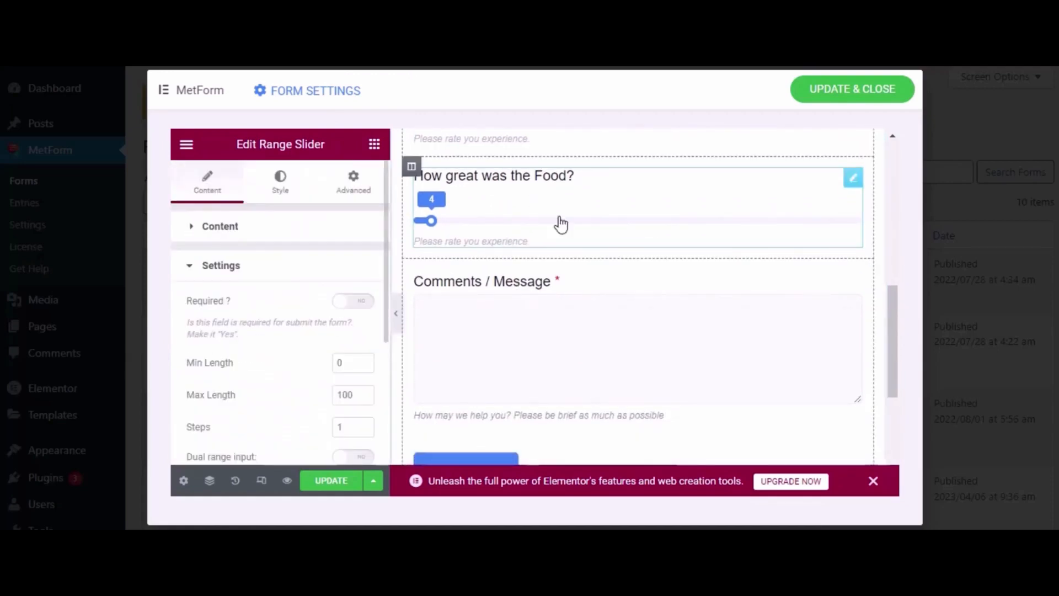
click(519, 312)
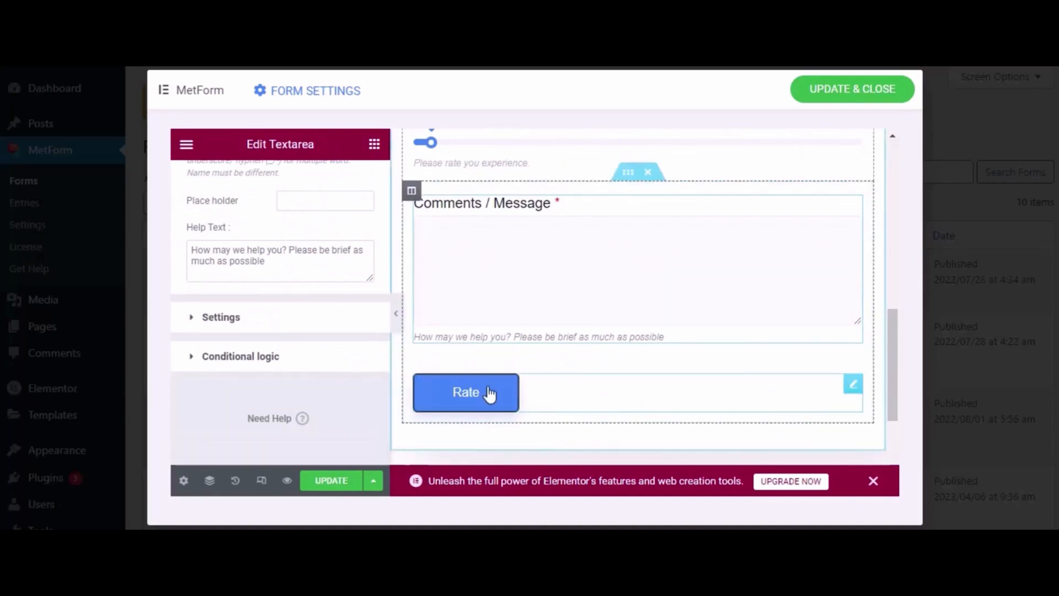
Relabel the Rate button to 'Submit', centre it, and save the form
click(465, 392)
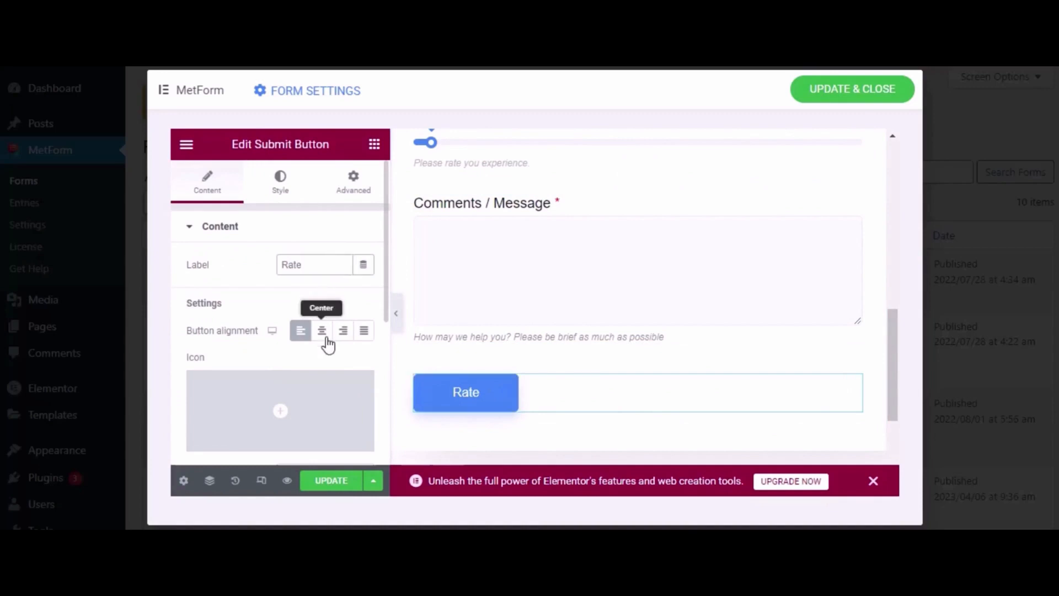
text(S)
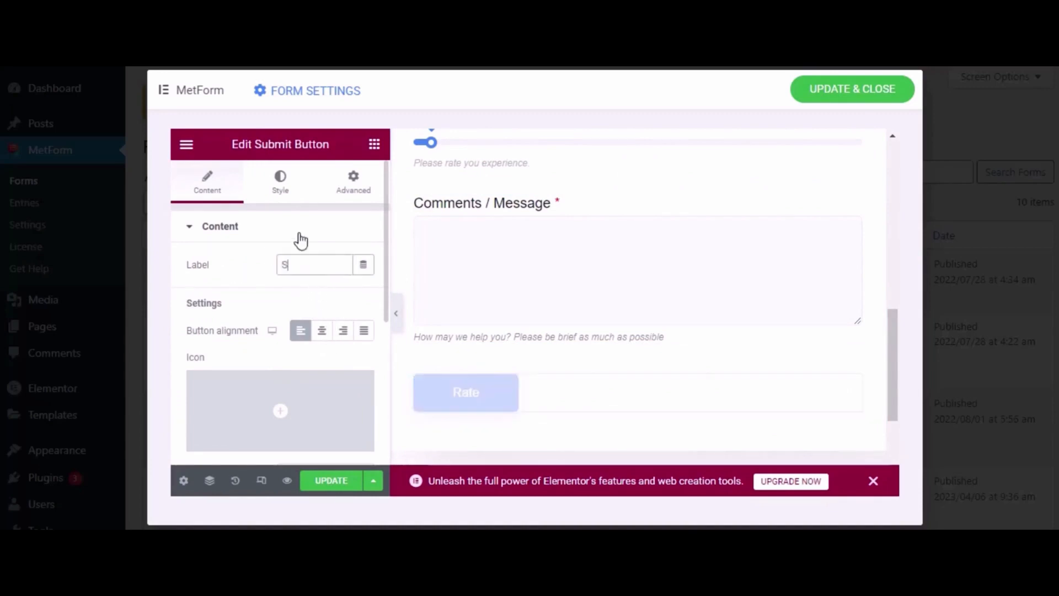
text(ubmit)
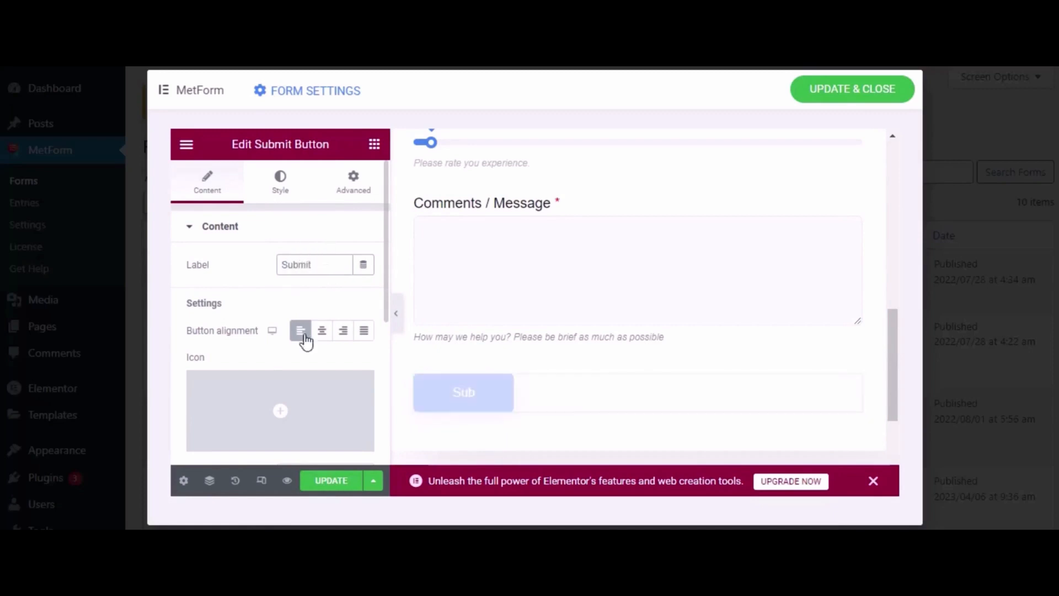
click(321, 331)
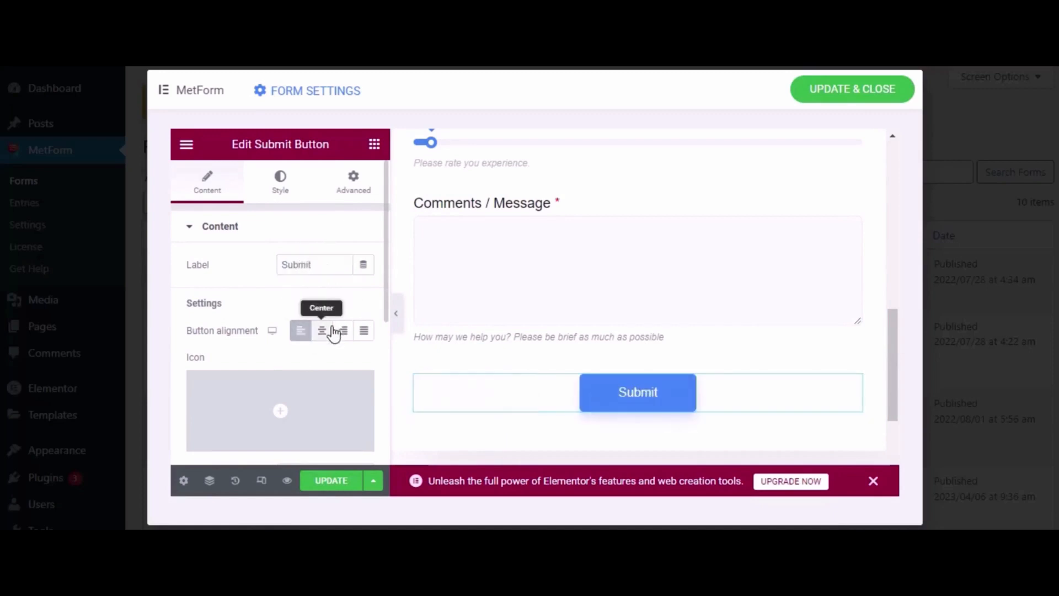
scroll(down, 3)
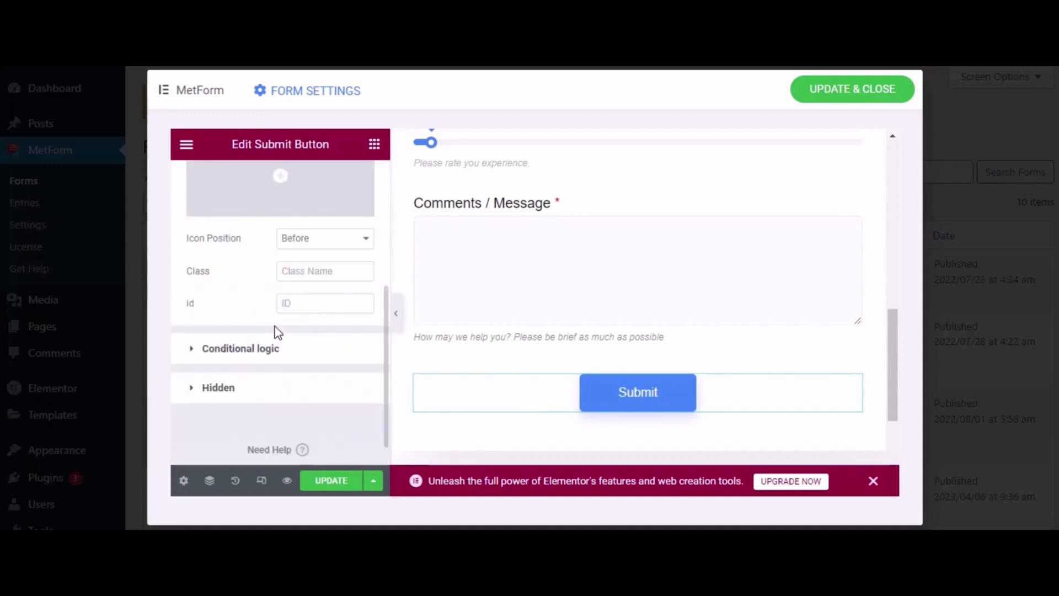
mouse_move(324, 271)
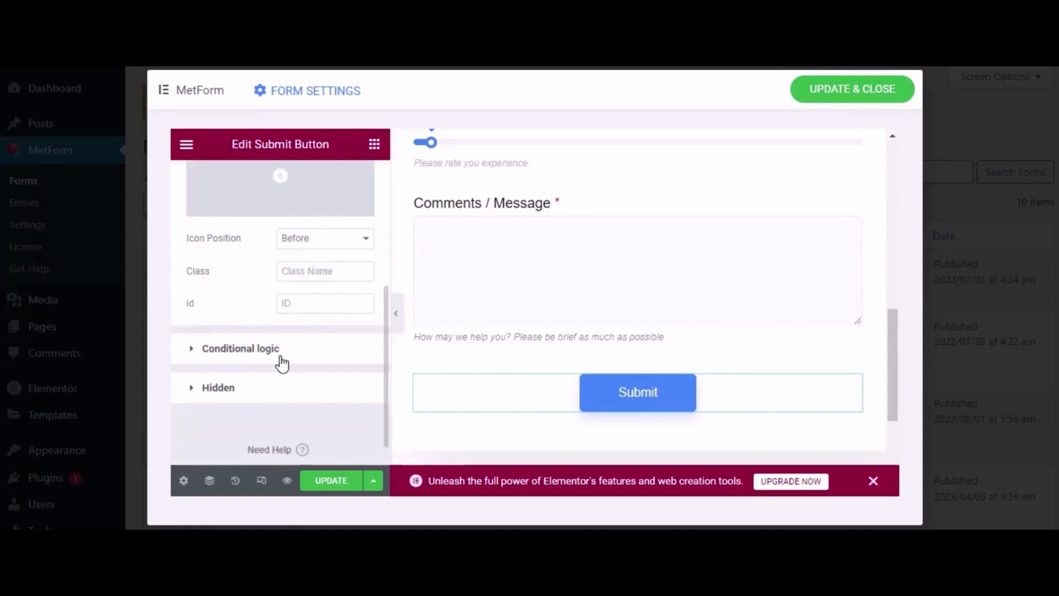
click(240, 348)
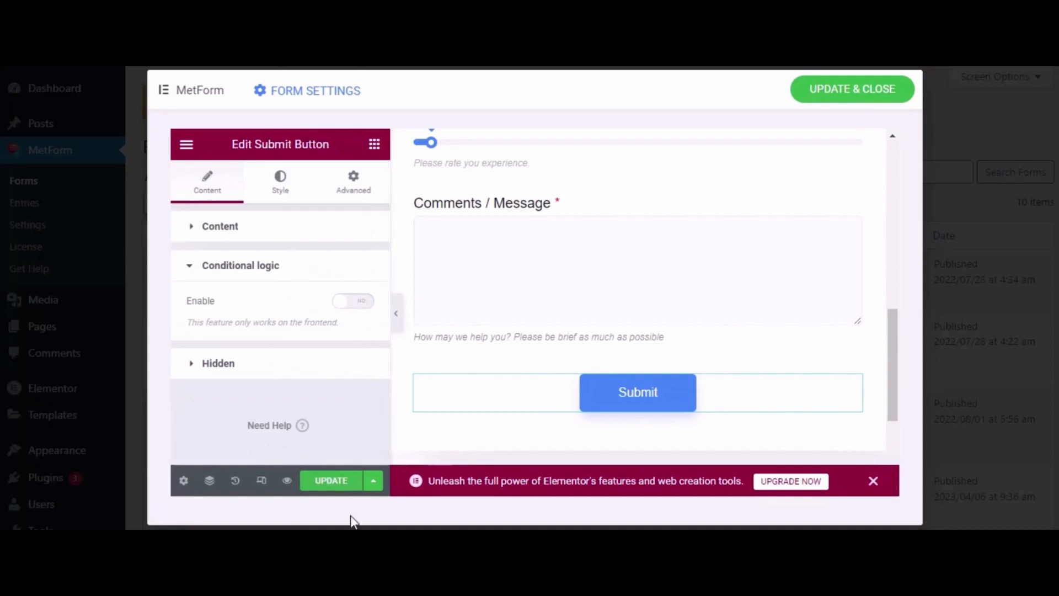
click(331, 480)
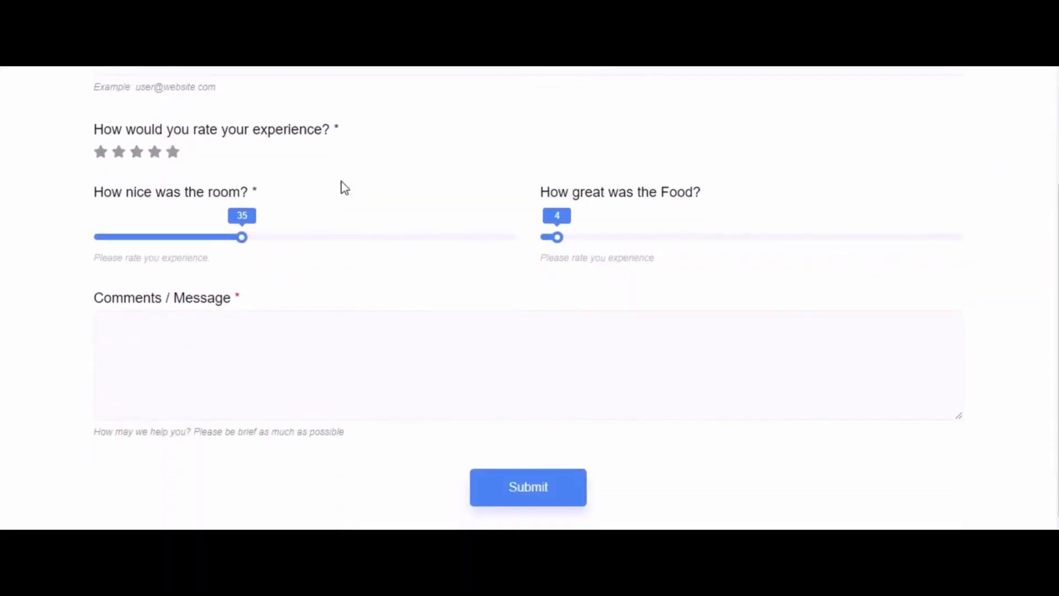
Submit the filled-in survey with three stars, room 25, food 81 and a comment
scroll(up, 3)
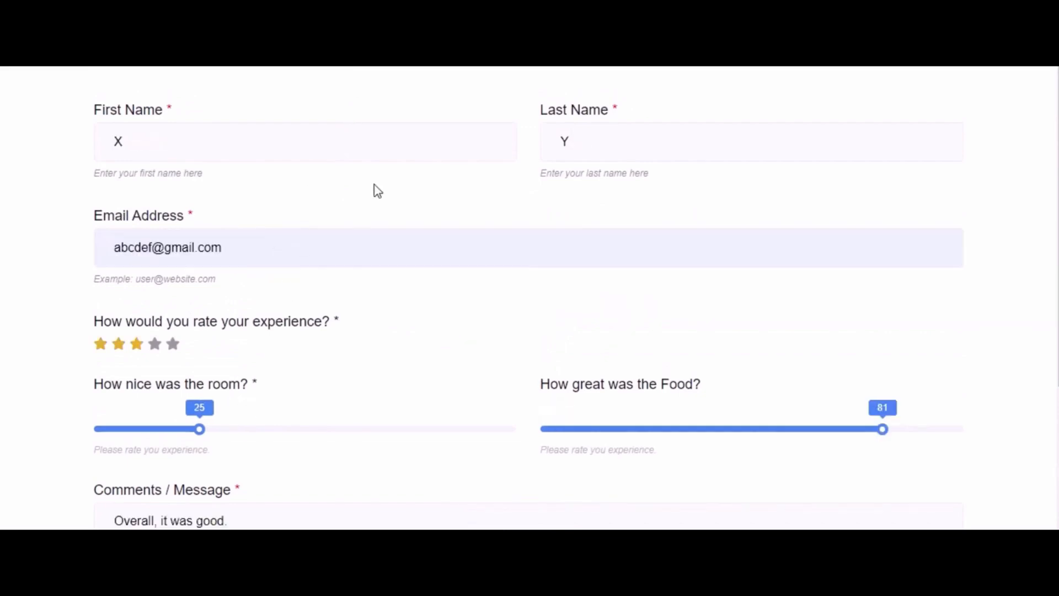
scroll(down, 3)
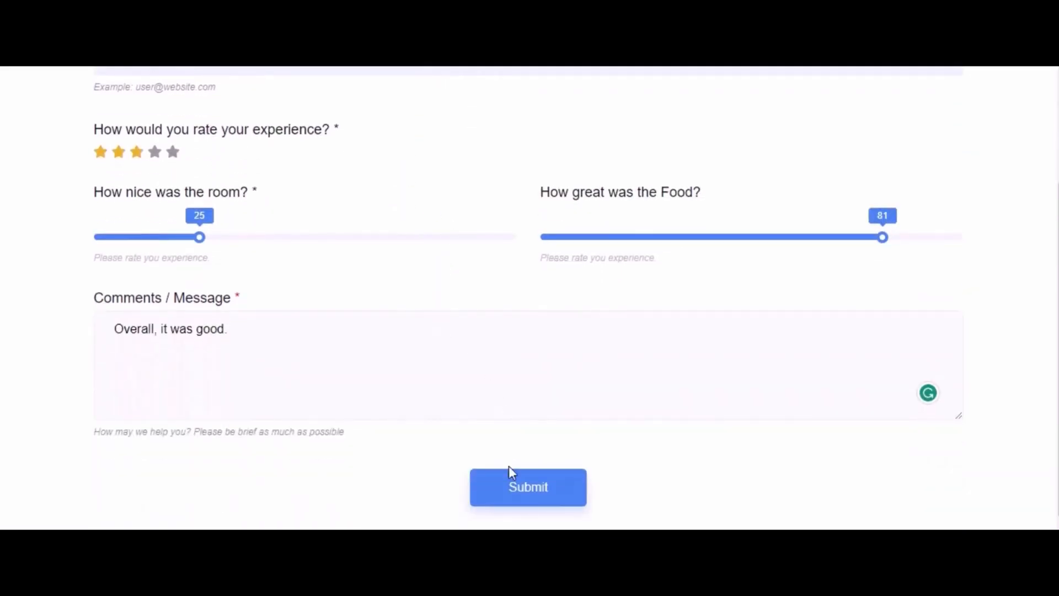
click(528, 487)
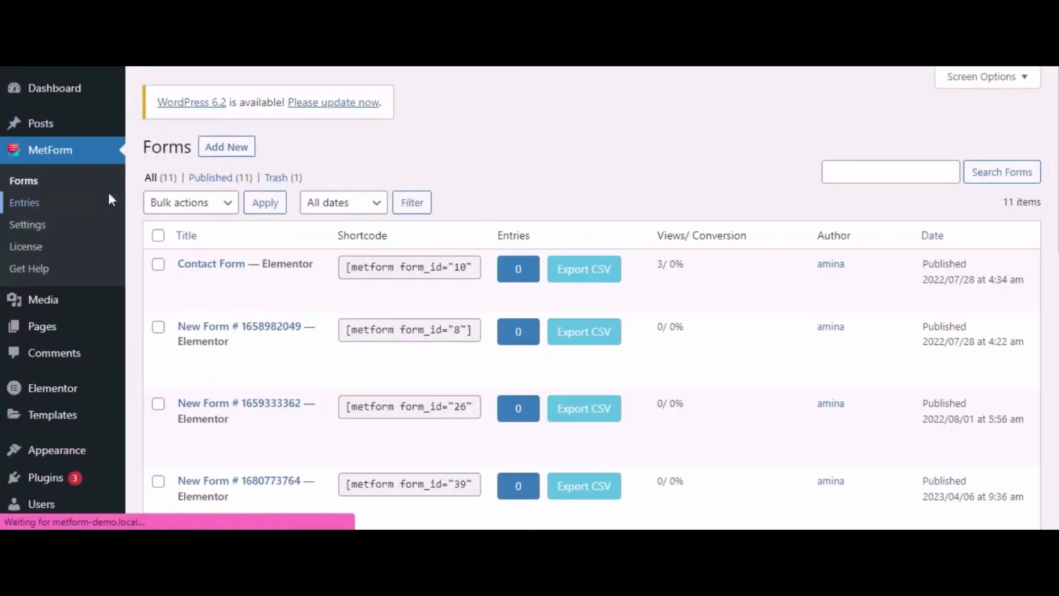
Open MetForm Entries to see the Customer survey submission
click(24, 202)
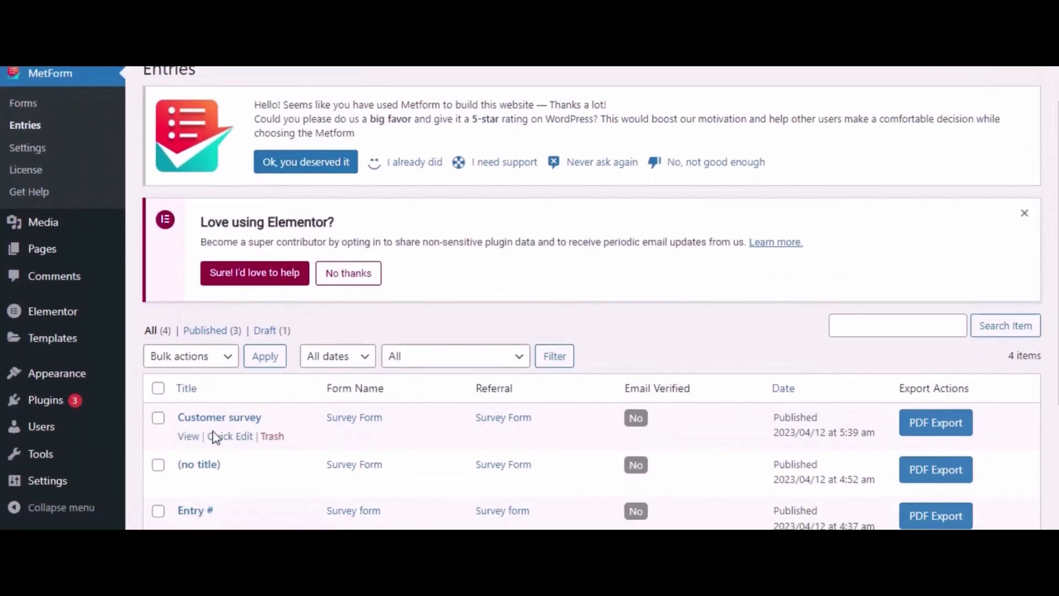
mouse_move(189, 445)
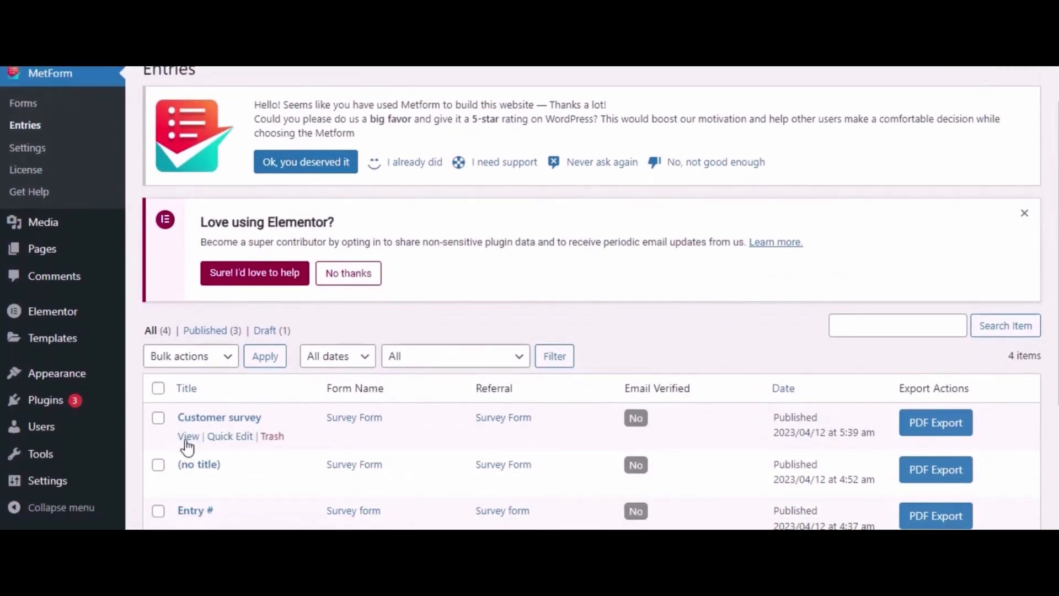